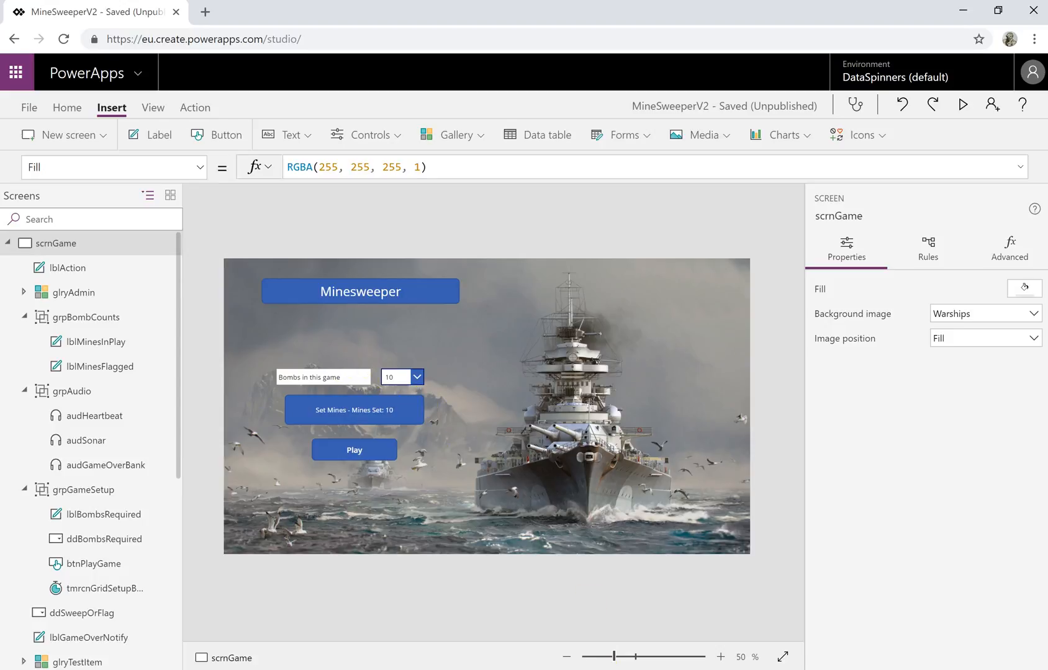
Enlarge the game screen and select the bomb counts and audio groups in the tree
drag(613, 656, 620, 655)
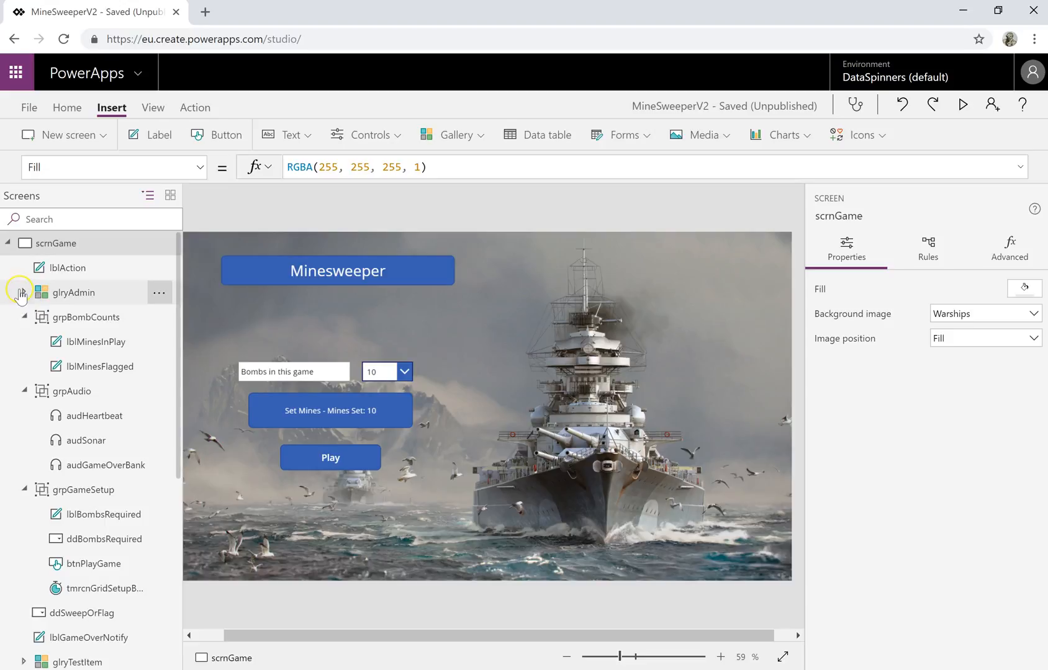
click(23, 292)
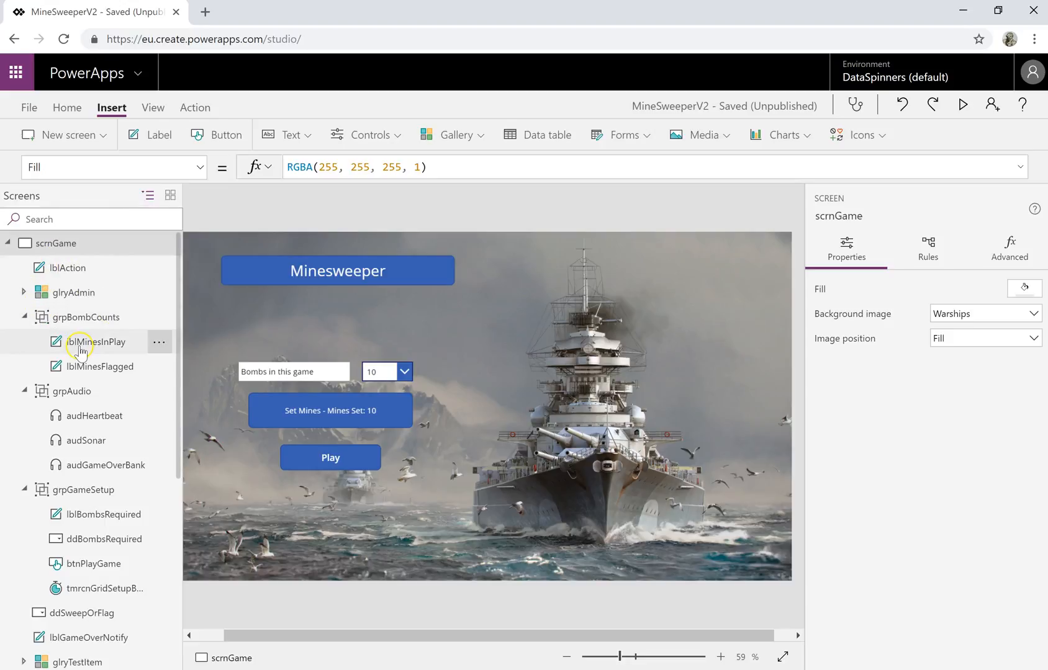
mouse_move(102, 342)
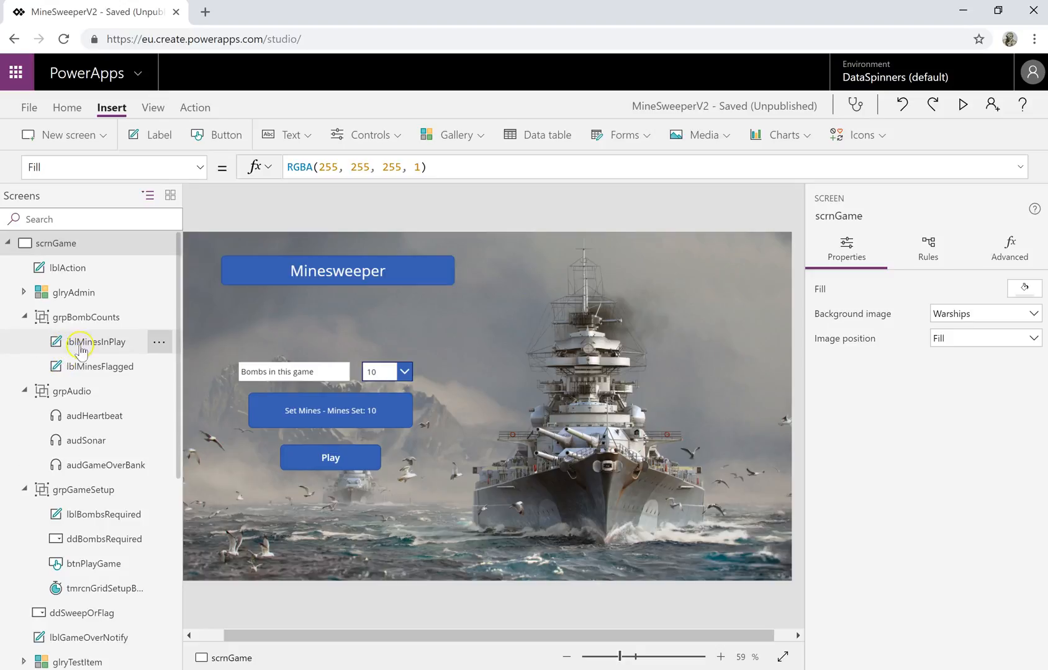
mouse_move(107, 367)
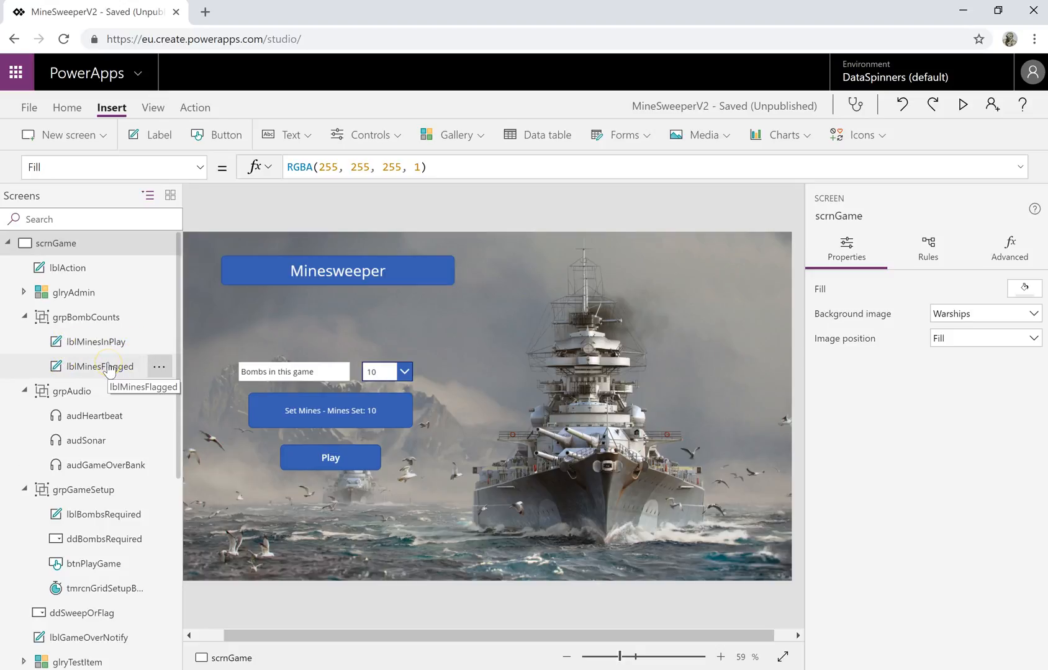
click(86, 317)
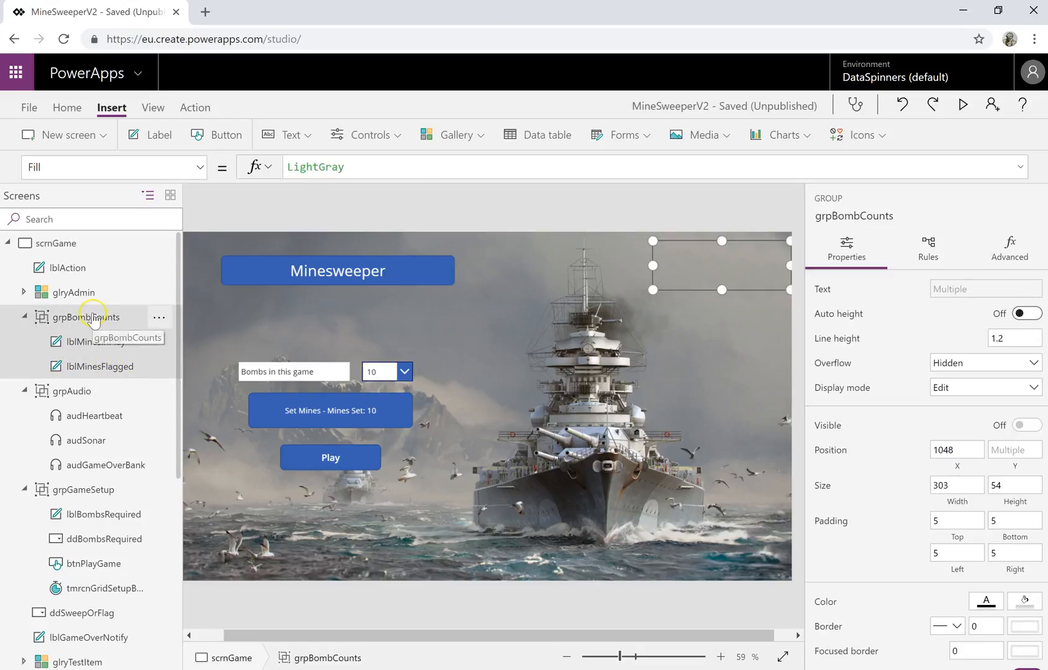
click(72, 391)
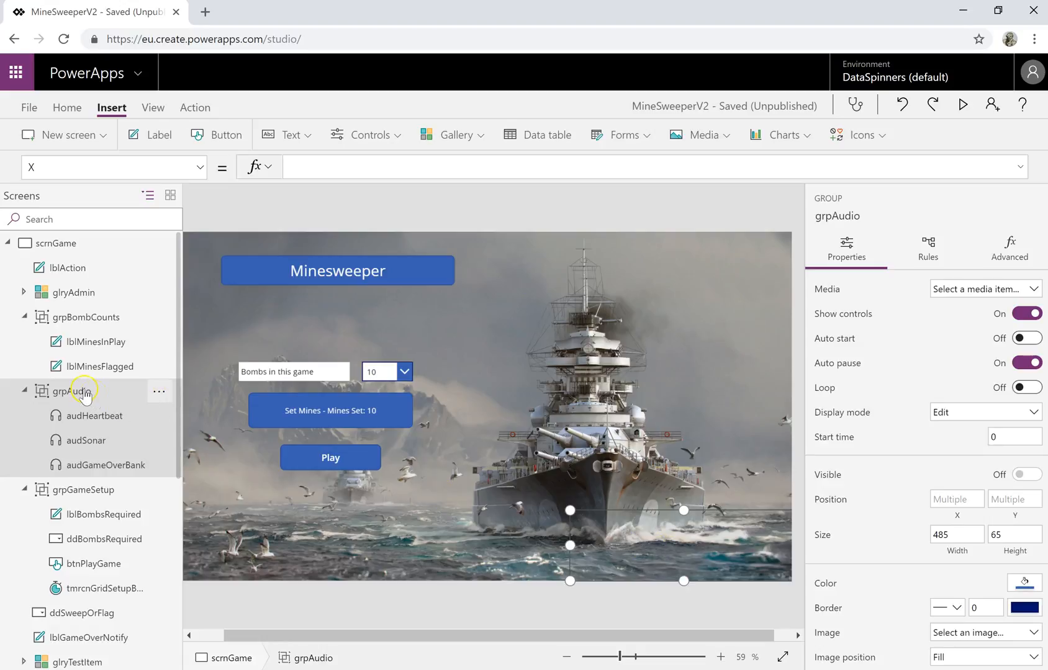
mouse_move(104, 394)
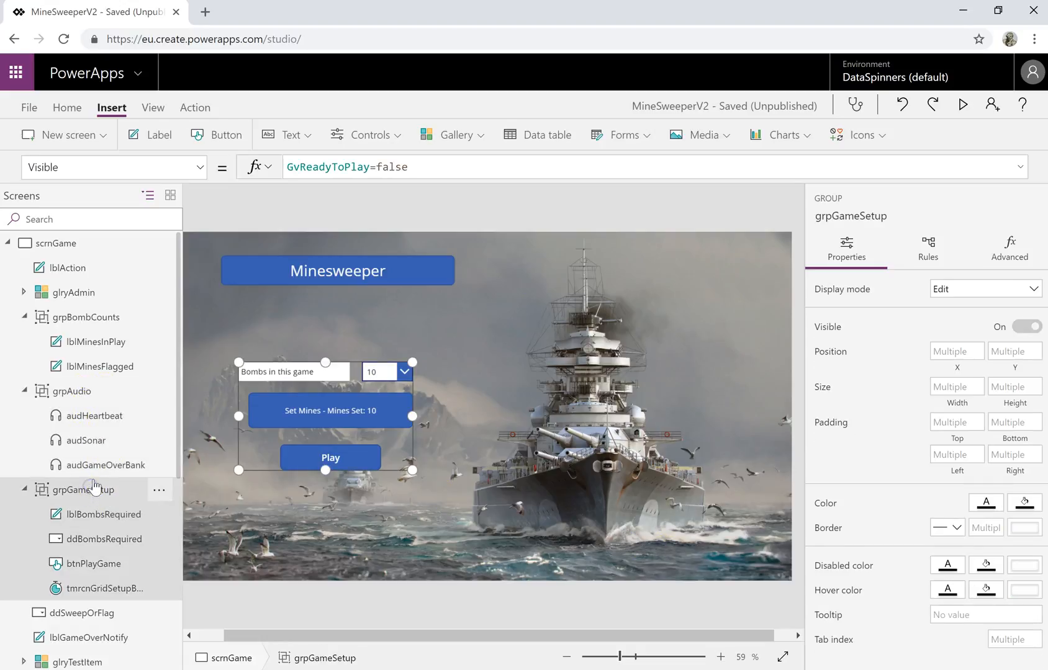
Search the control tree for 'bom' and 'dd', clearing each search
scroll(down, 3)
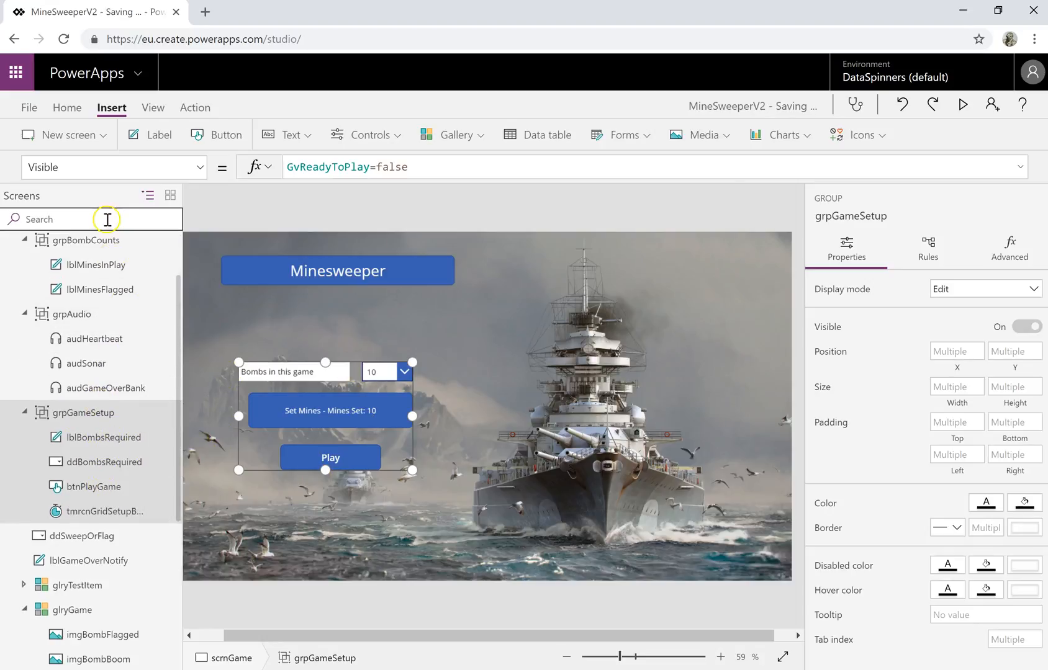
text(bomb)
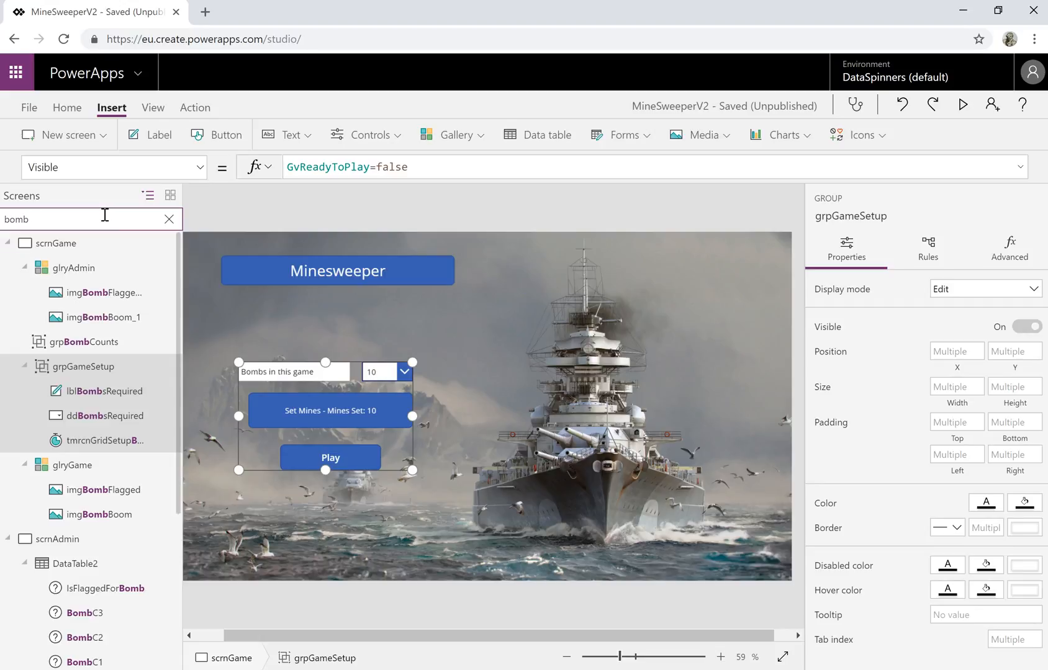
click(169, 219)
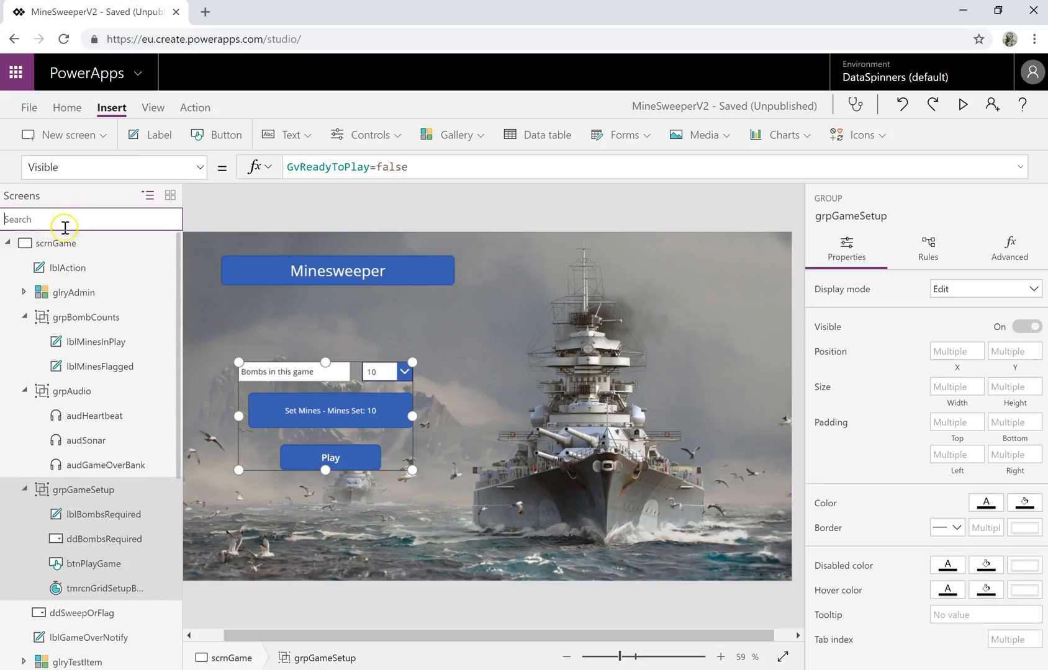
text(dd)
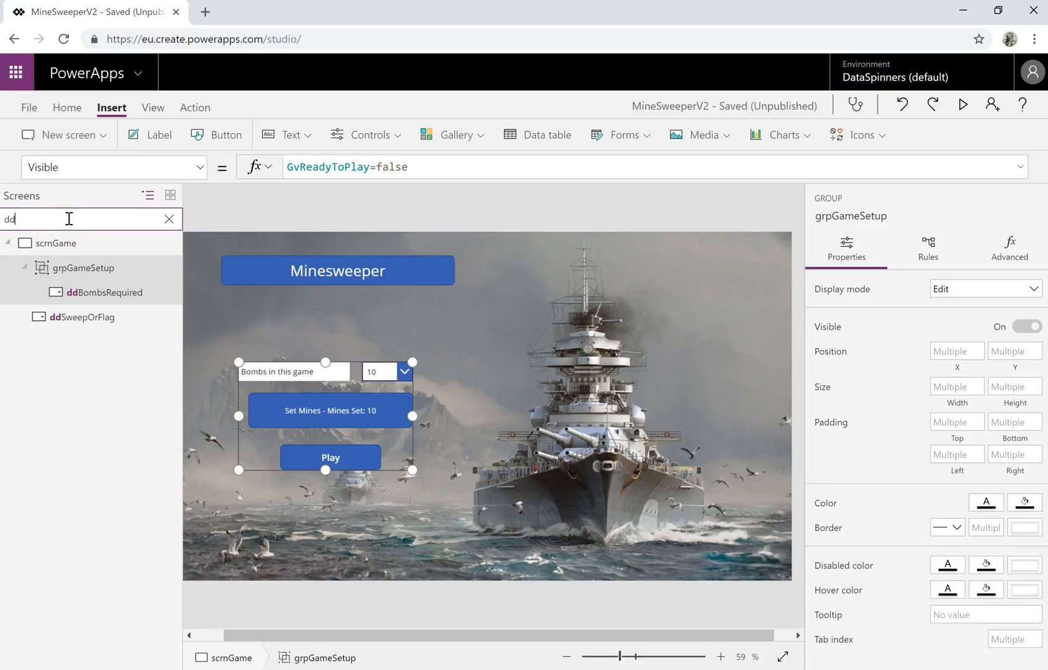
click(169, 219)
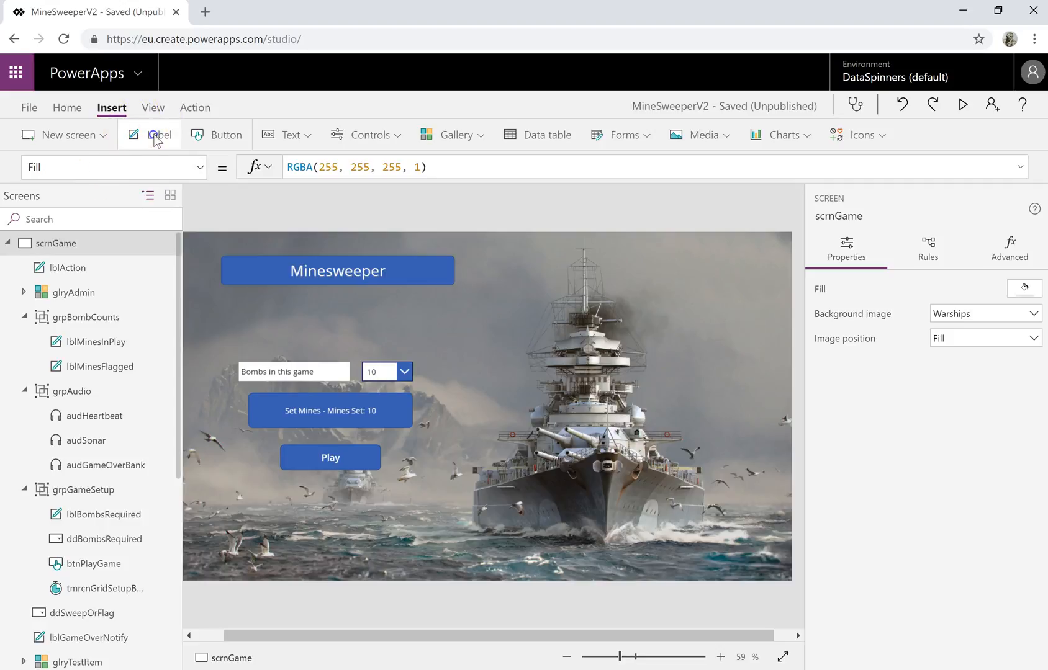
Insert a label, move it right of the ship, and enlarge it to 248 by 123
click(157, 135)
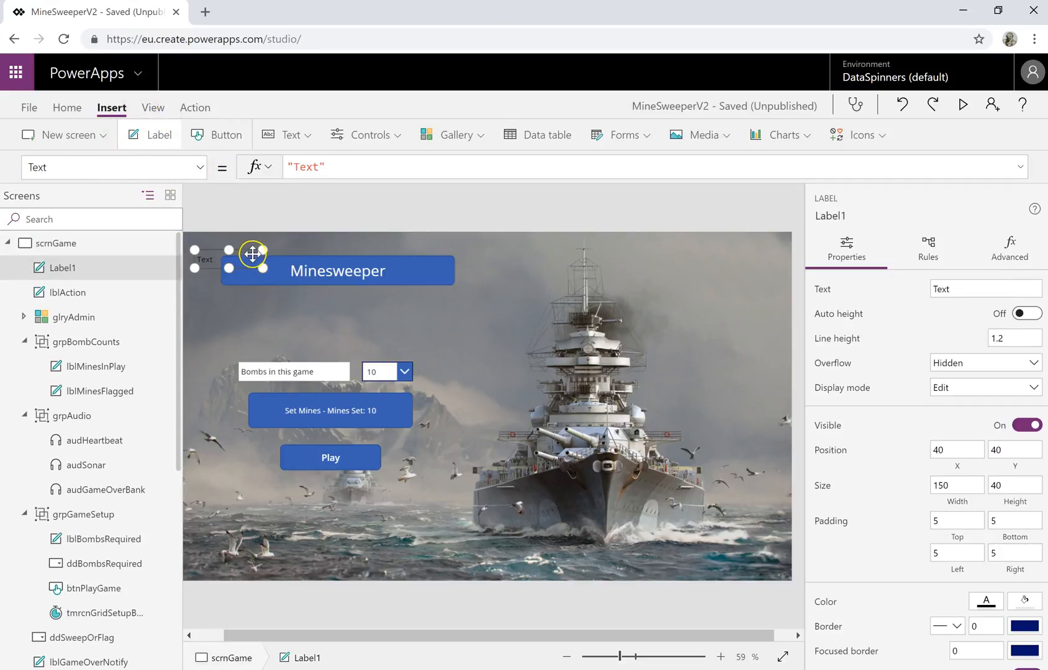
drag(252, 254, 685, 331)
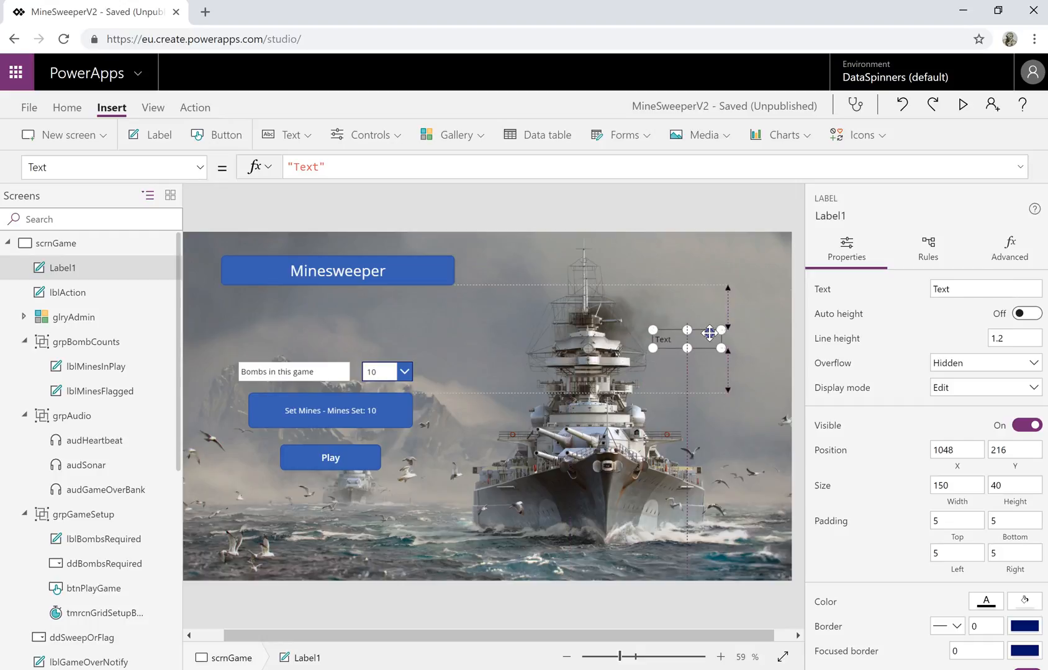
drag(727, 351, 766, 388)
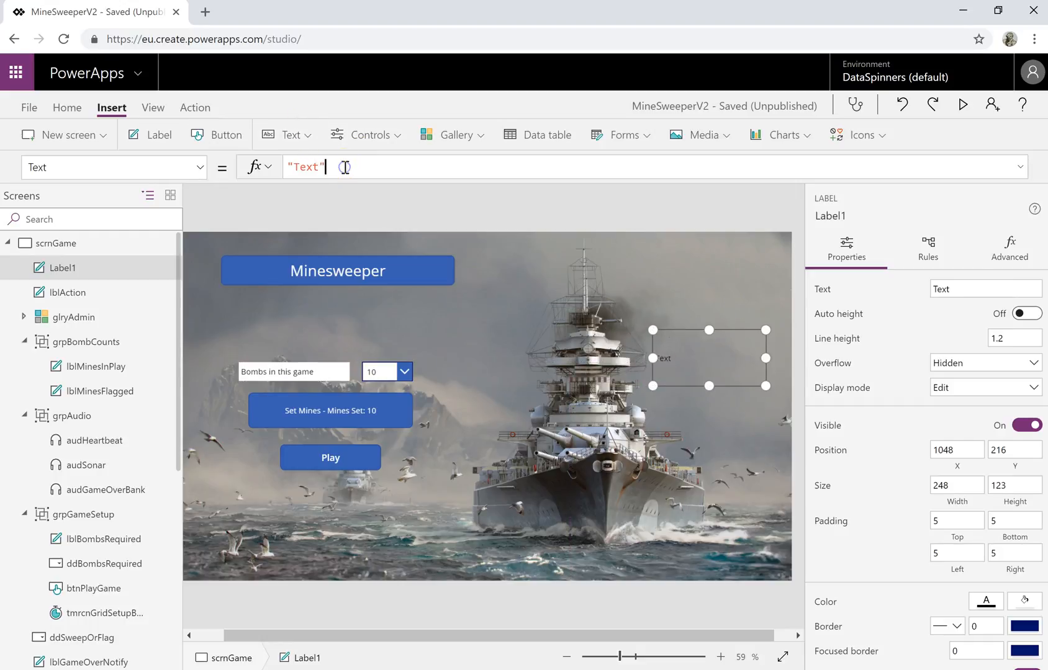
Set Label1's Text to "Text" & gvBombsPlaced and preview the app showing Text10
text(&g)
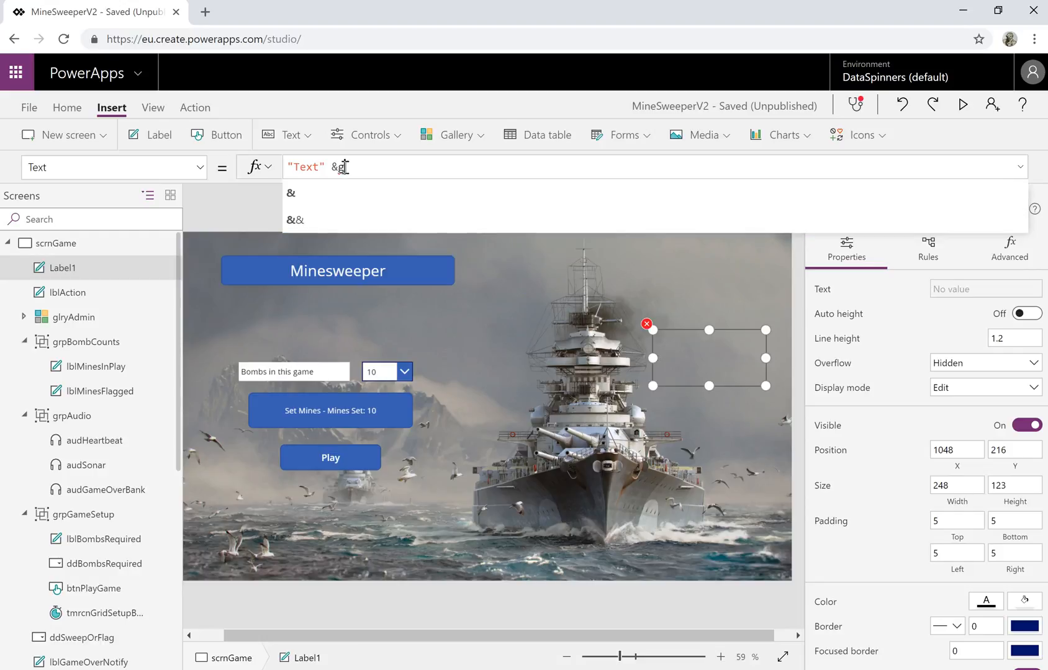
text(v)
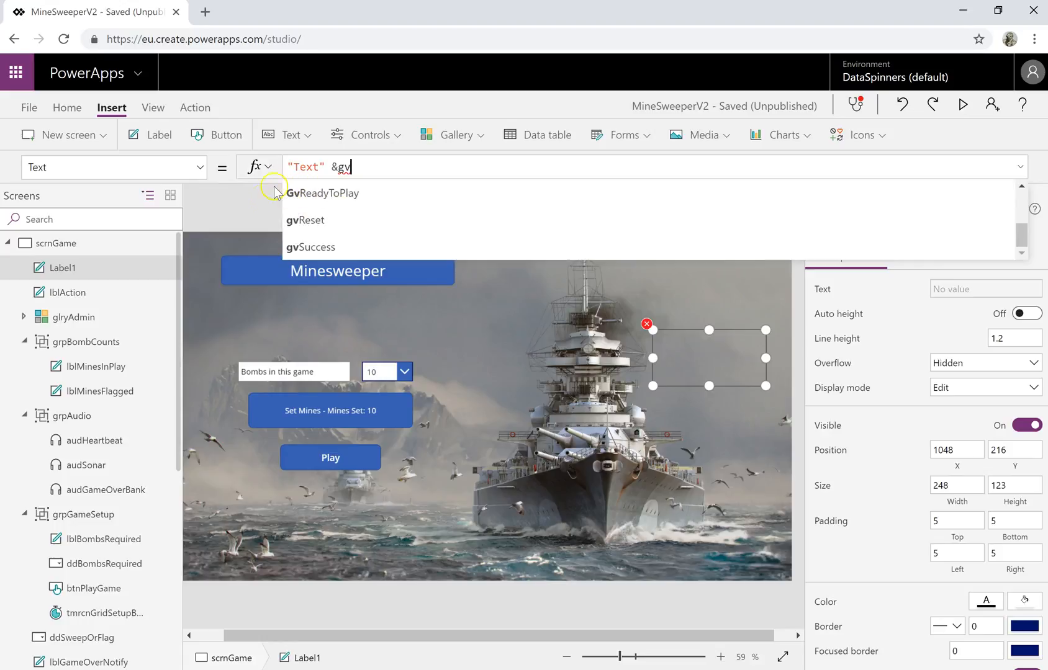
mouse_move(365, 232)
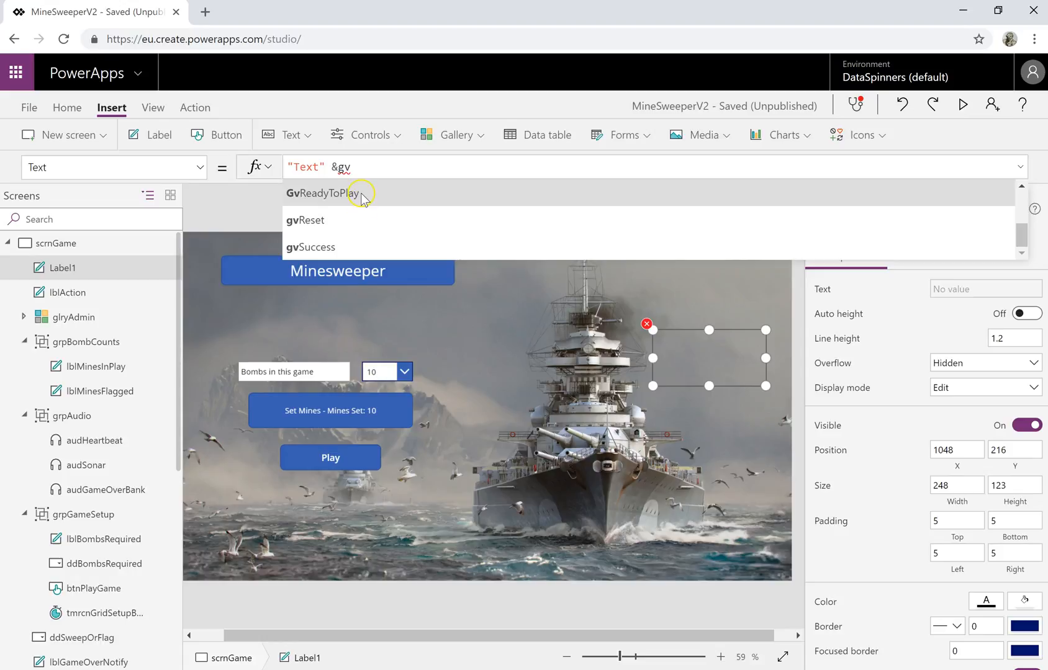
click(326, 193)
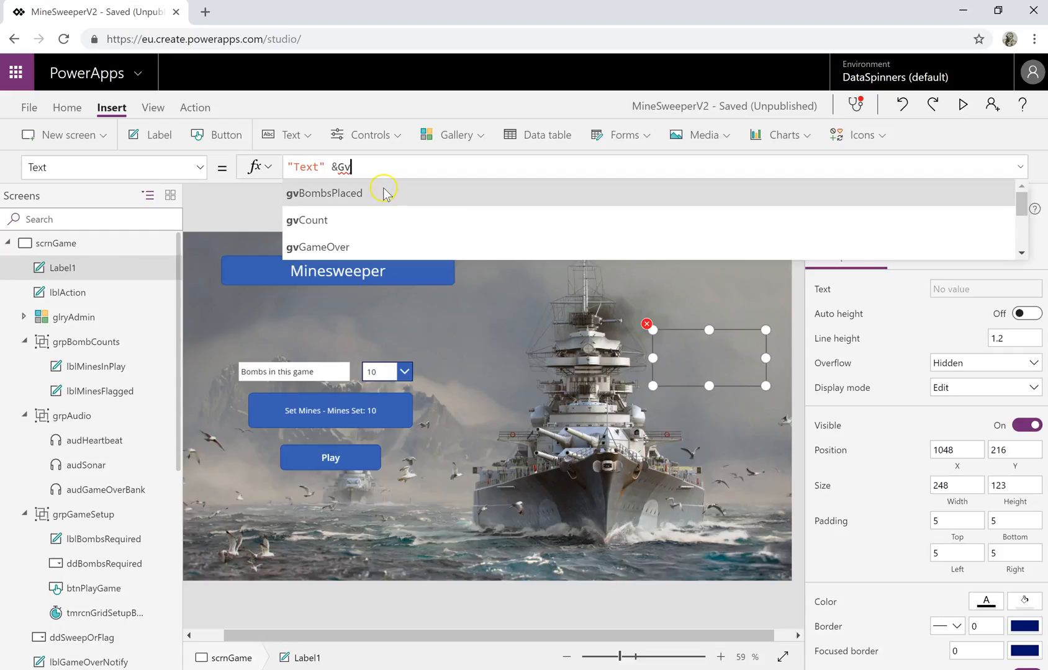
click(323, 193)
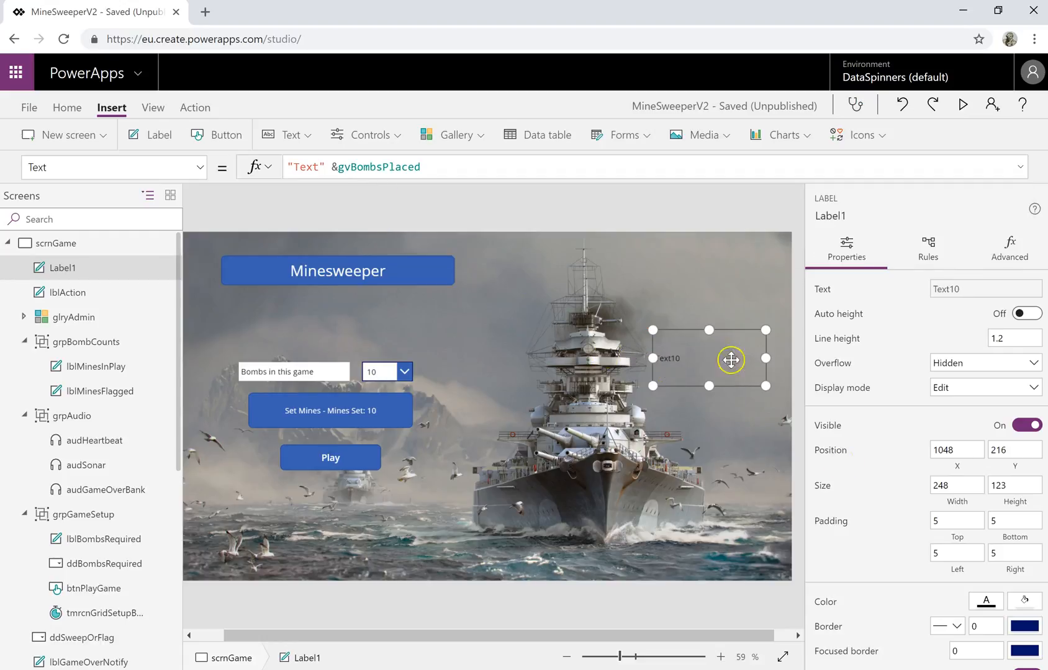
click(963, 103)
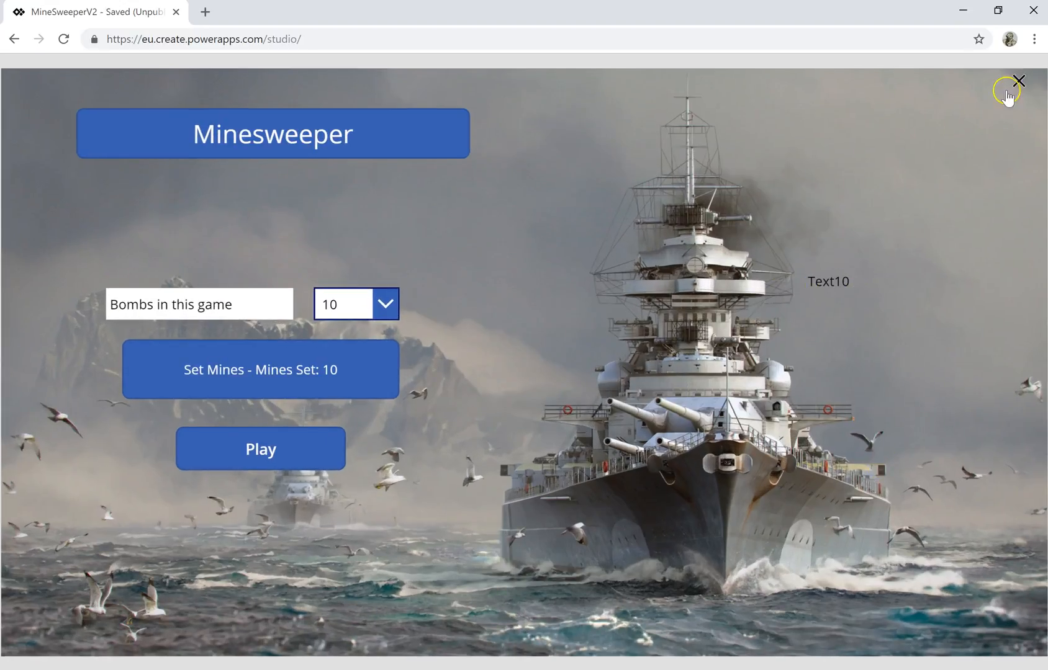
click(1018, 80)
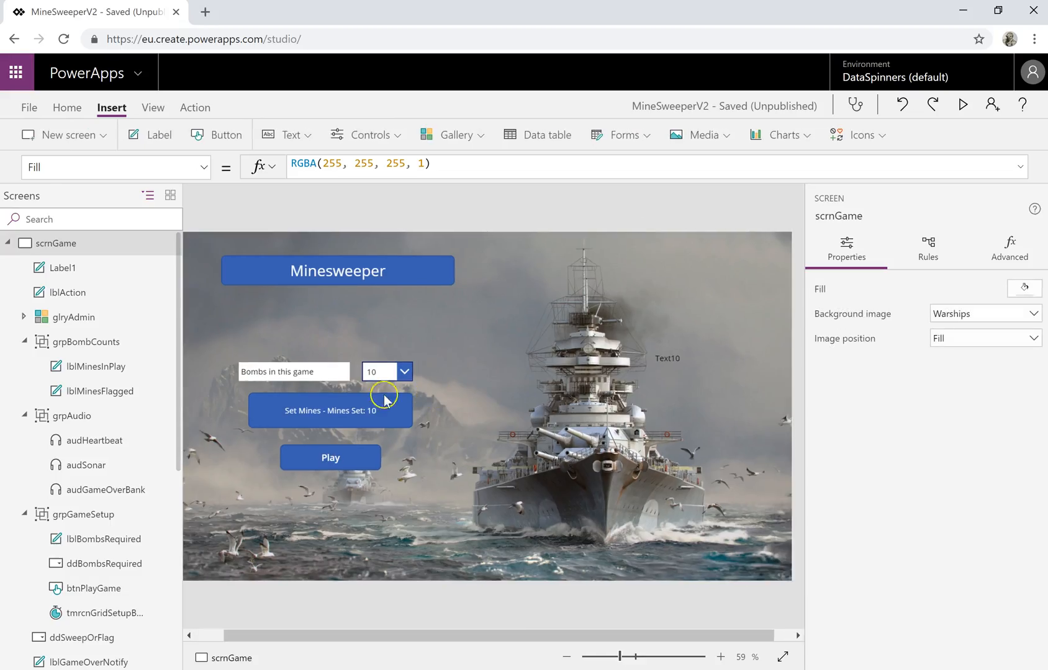
mouse_move(160, 420)
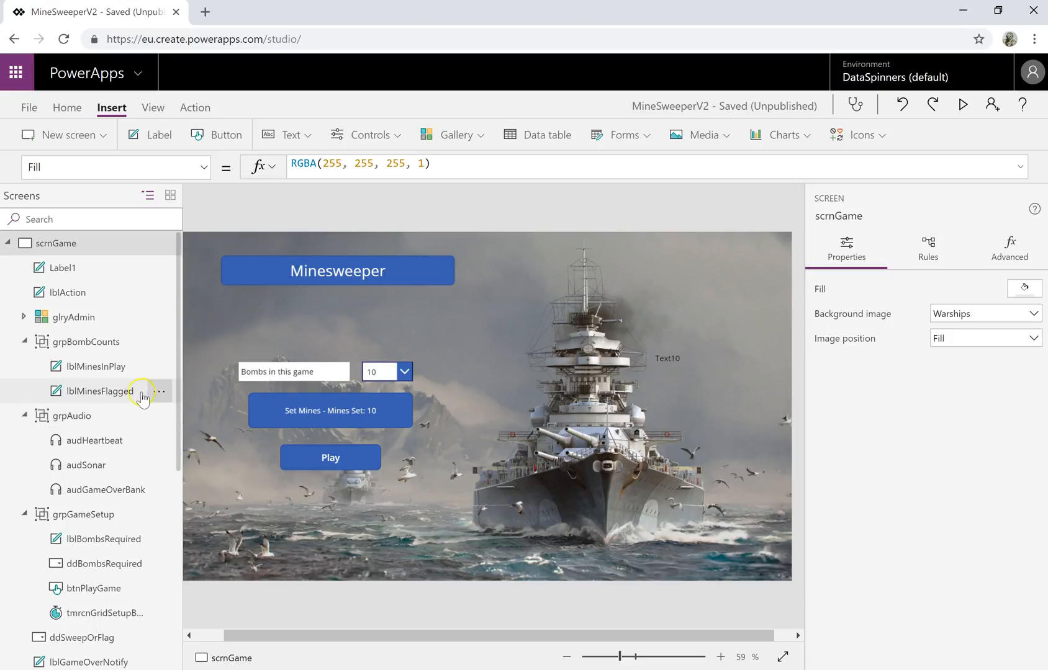
mouse_move(161, 441)
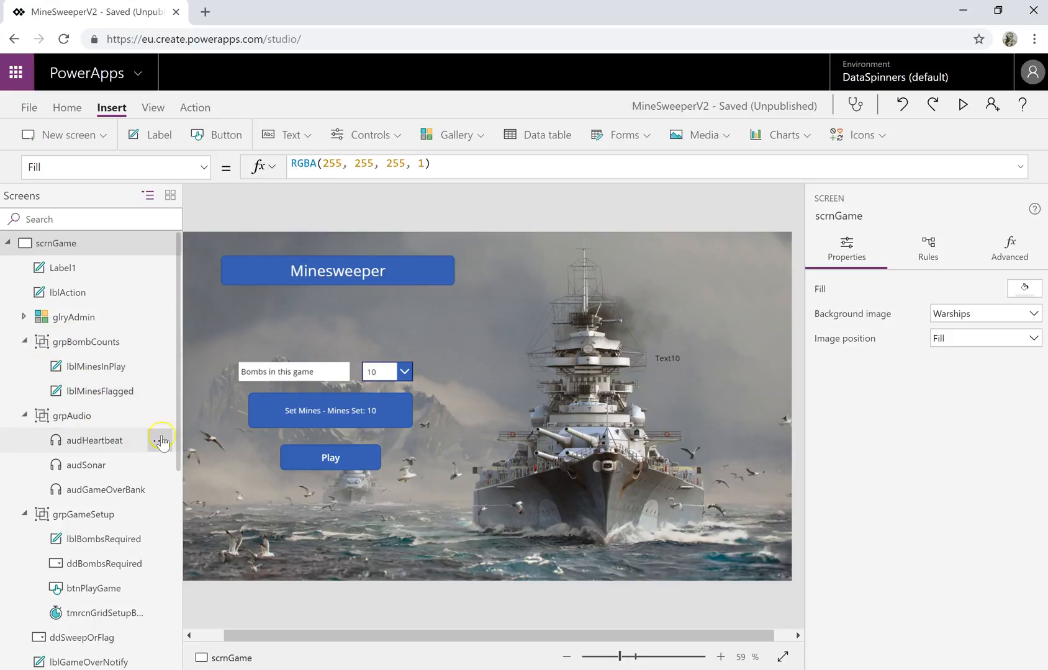
mouse_move(178, 443)
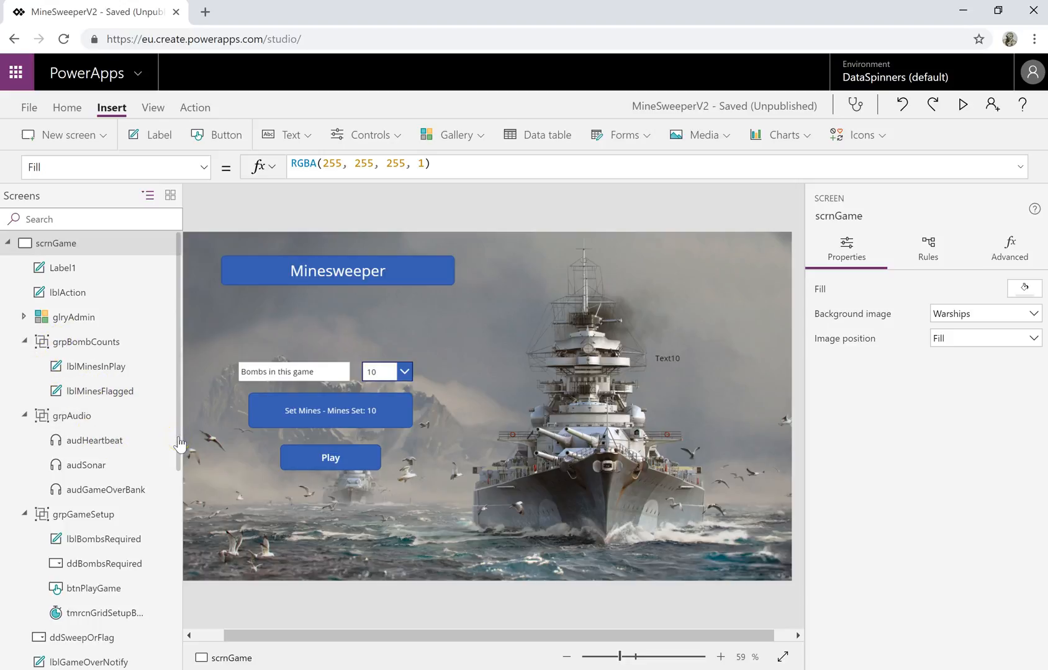